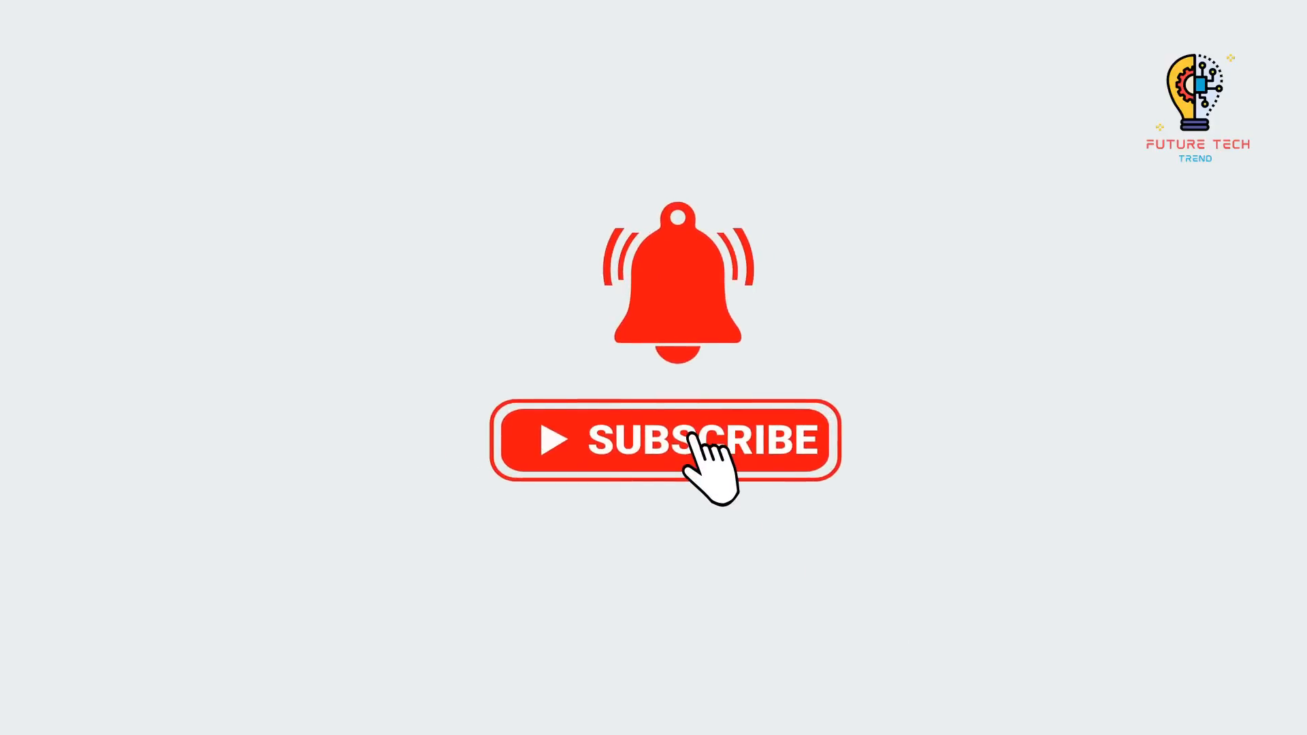
click(676, 440)
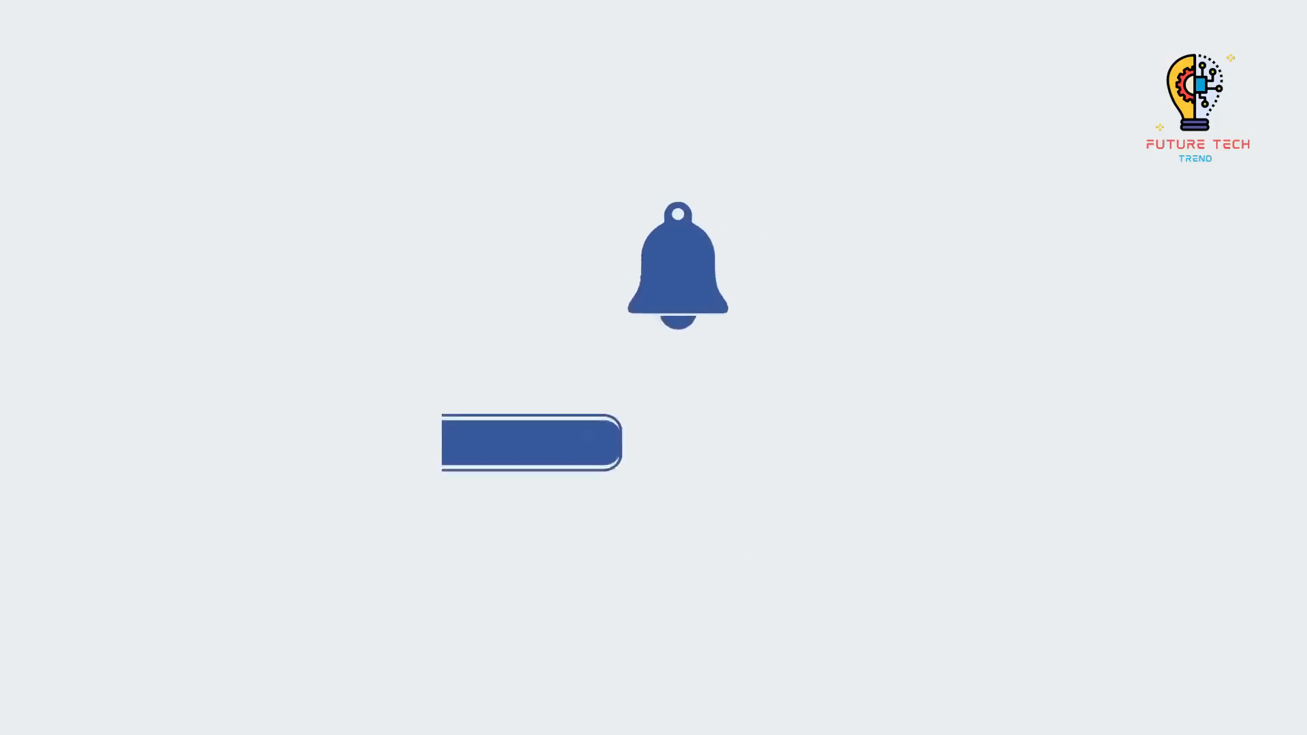